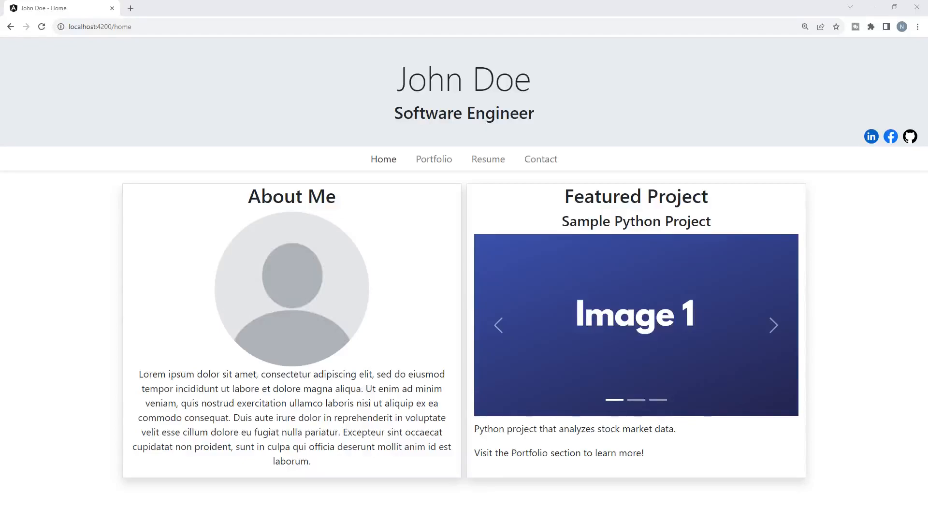
- Visit the Resume page briefly and return to the portfolio Home page
{"action": "left_click", "coordinate": [773, 325]}
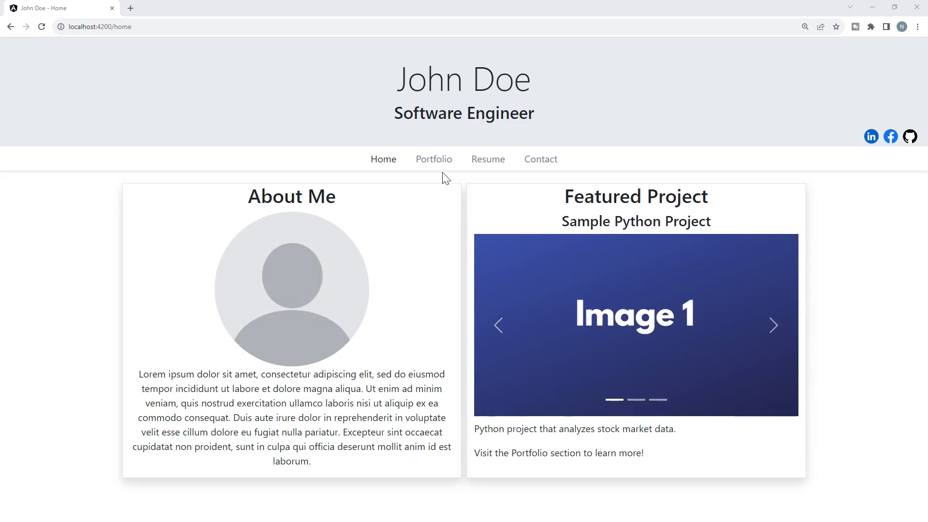
{"action": "left_click", "coordinate": [487, 159]}
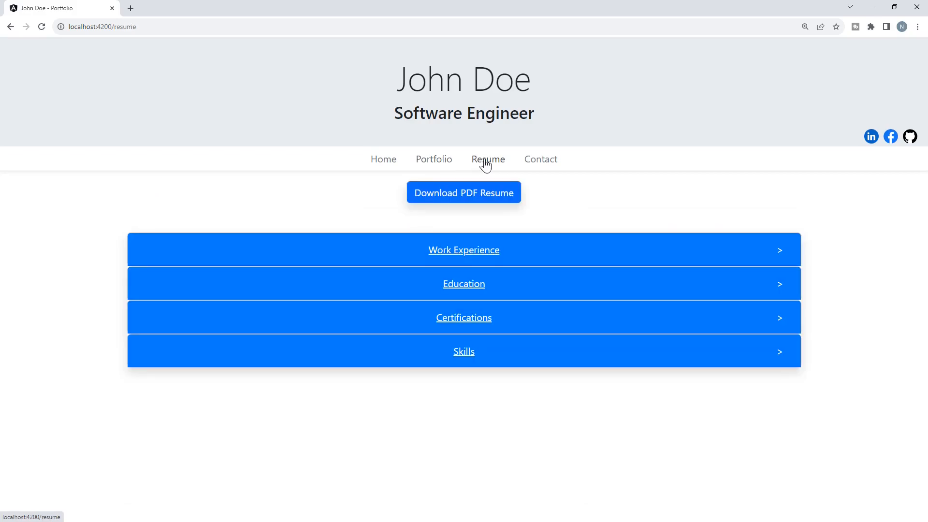
{"action": "left_click", "coordinate": [540, 159]}
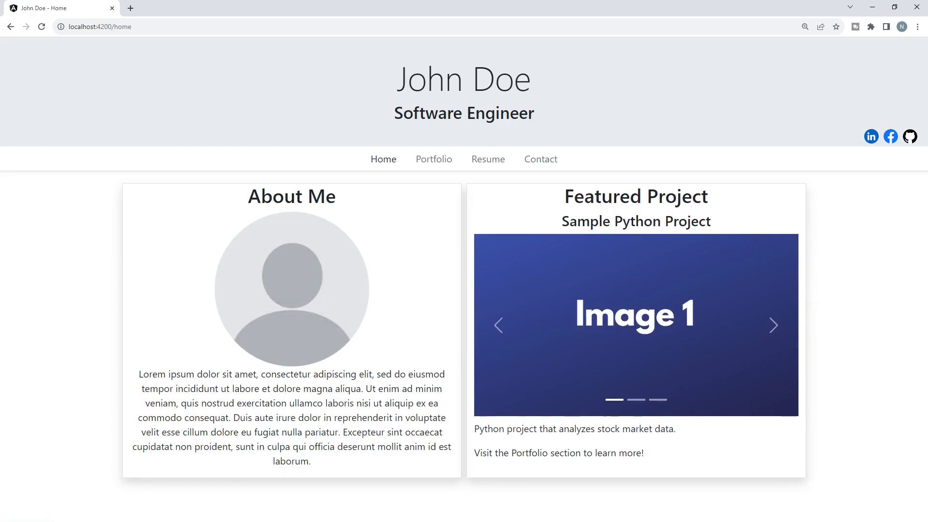
- Cycle the Sample Python Project carousel between Images 1 and 2, ending on Image 3
{"action": "left_click", "coordinate": [773, 325]}
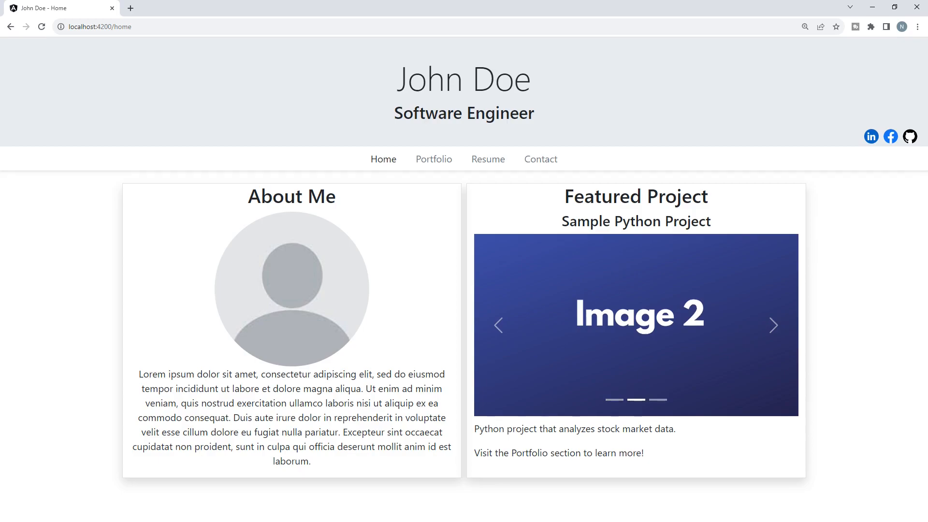
{"action": "left_click", "coordinate": [773, 325]}
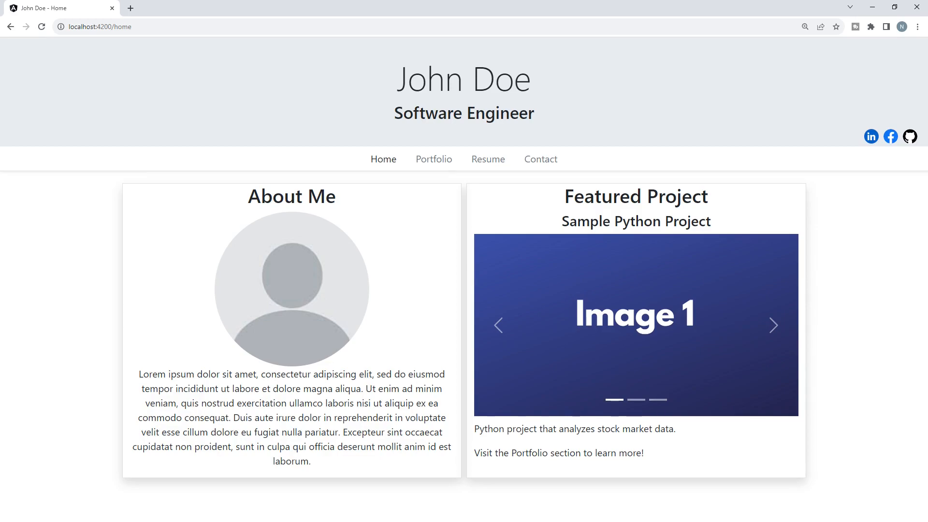
{"action": "left_click", "coordinate": [773, 325]}
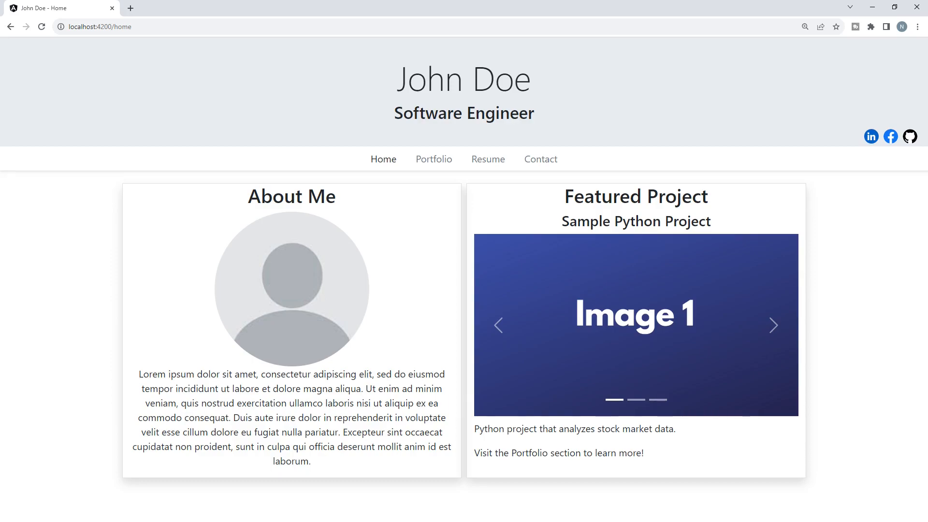
{"action": "left_click", "coordinate": [773, 325]}
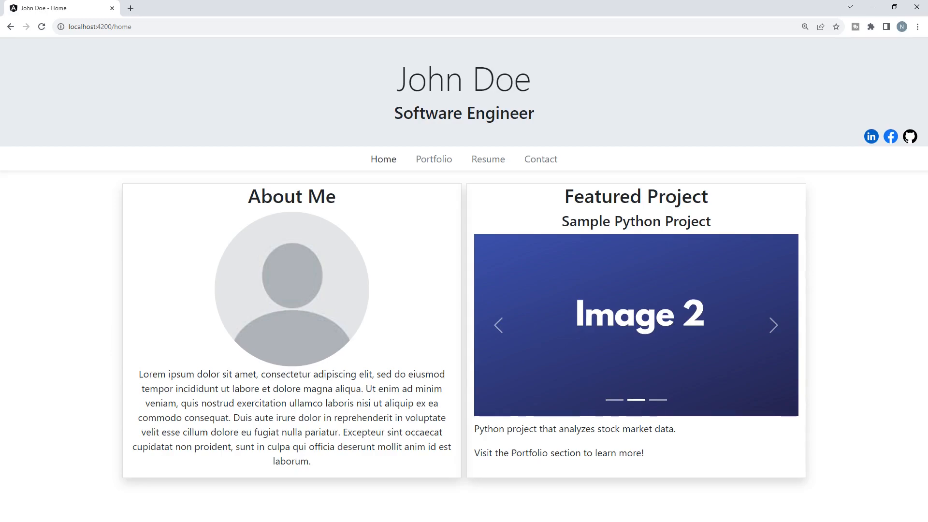
{"action": "left_click", "coordinate": [772, 324]}
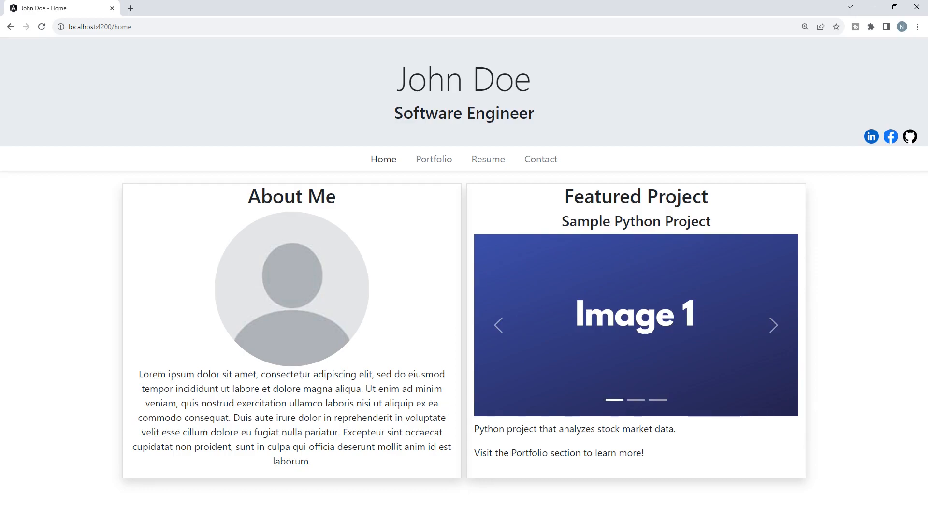
{"action": "left_click", "coordinate": [773, 325]}
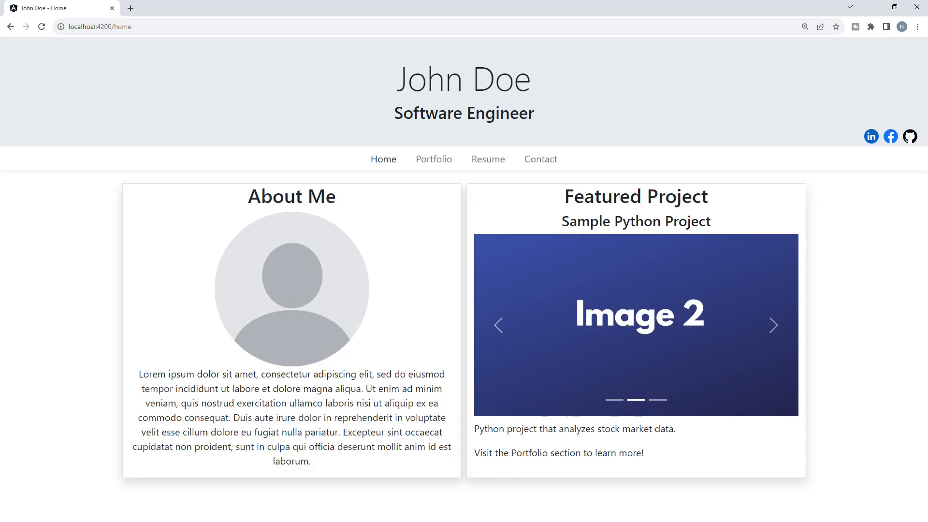
{"action": "left_click", "coordinate": [773, 324]}
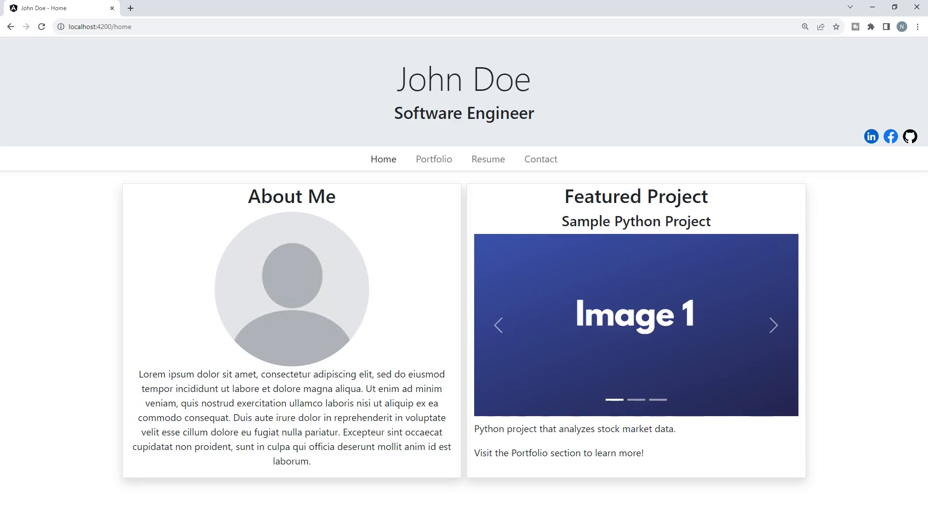
{"action": "left_click", "coordinate": [773, 325]}
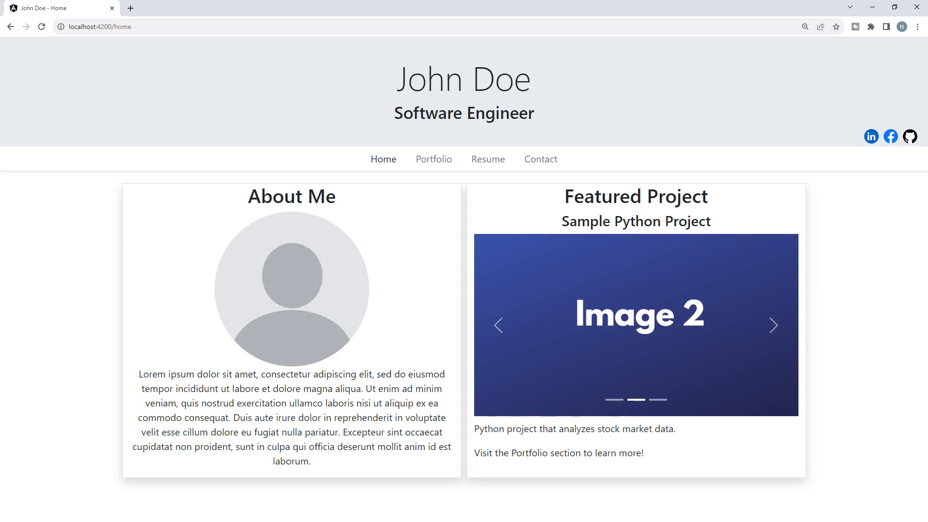
{"action": "left_click", "coordinate": [773, 325]}
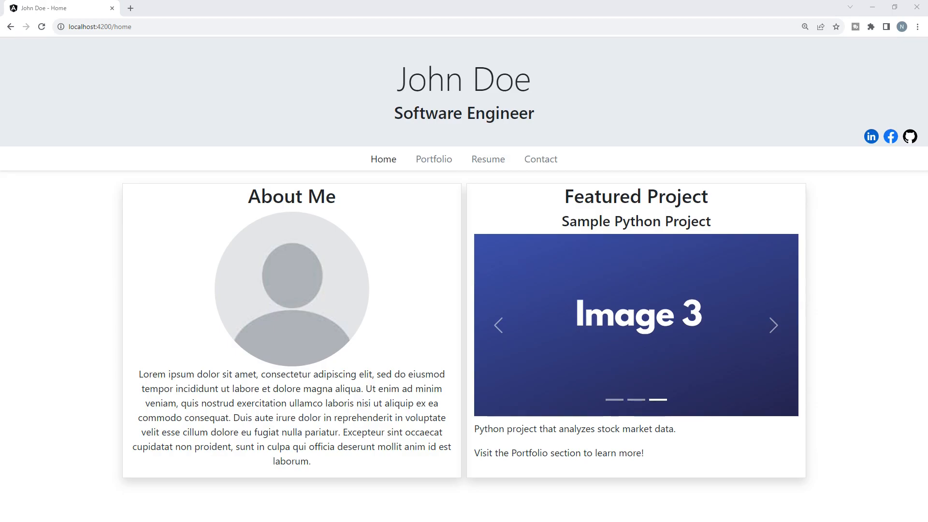